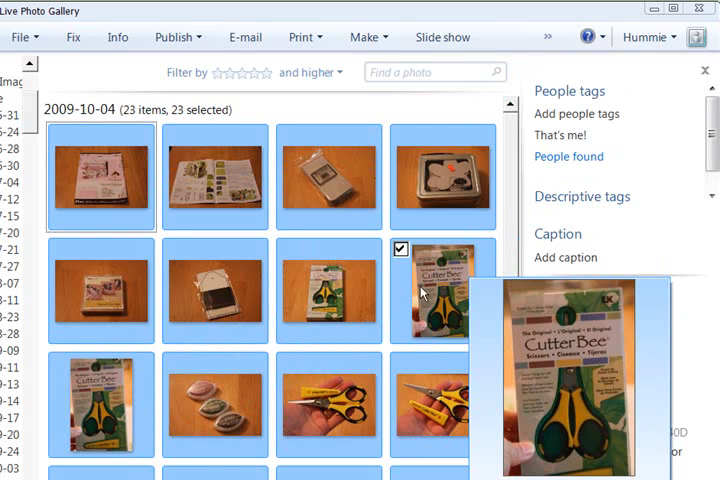
Step: Bring up the Resize dialog for the 23 selected photos, preset to Medium 1024
click(442, 290)
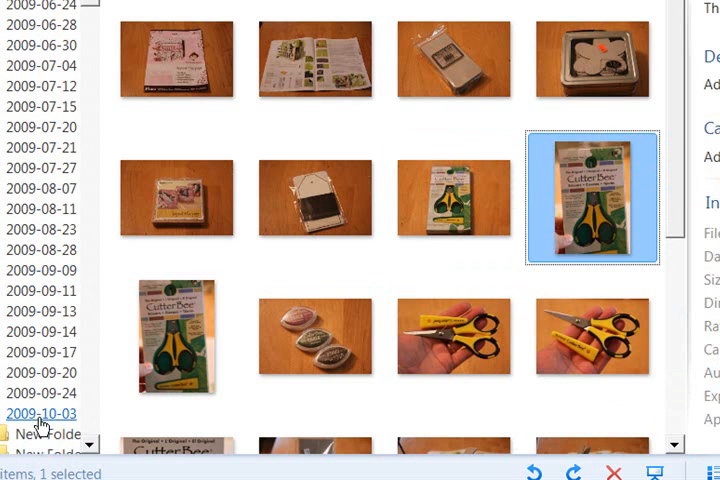
mouse_move(440, 280)
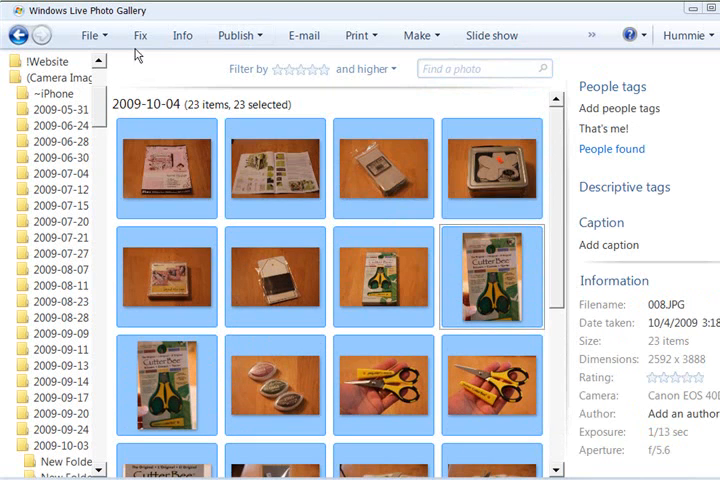
click(92, 36)
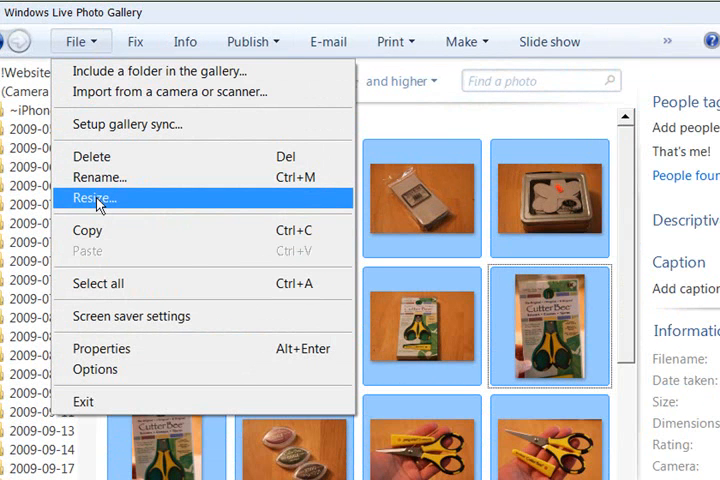
click(94, 198)
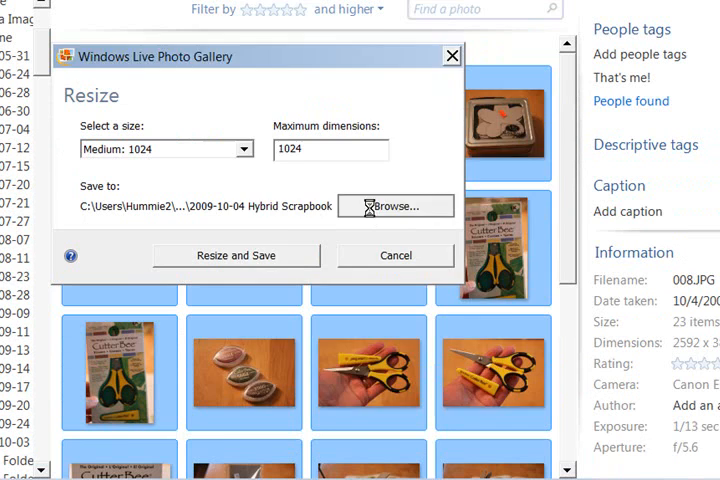
Step: Change the resize output folder to the Hybrid folder on the Desktop
click(394, 206)
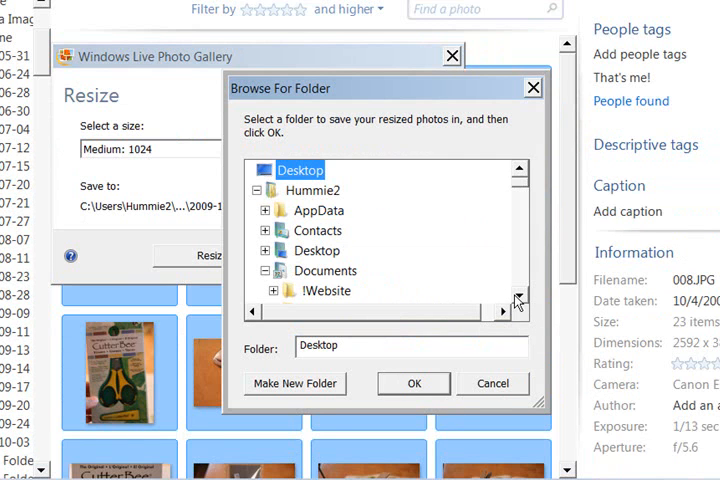
click(316, 250)
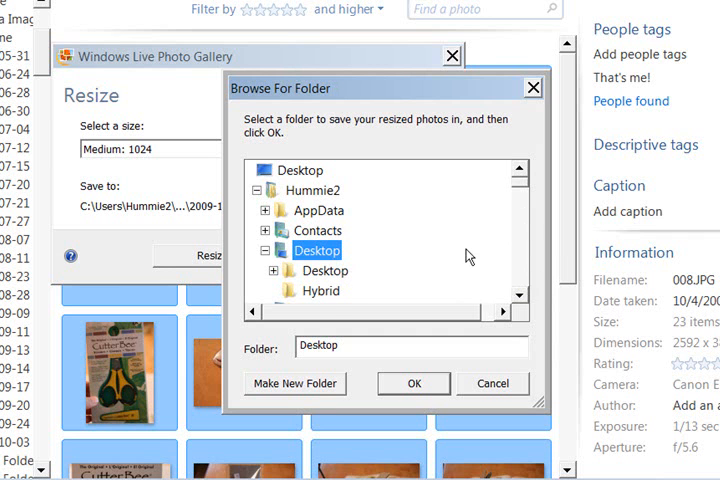
mouse_move(320, 292)
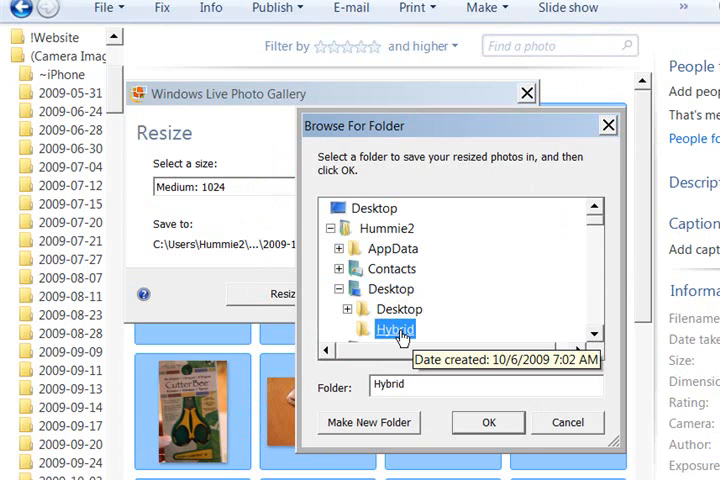
mouse_move(510, 430)
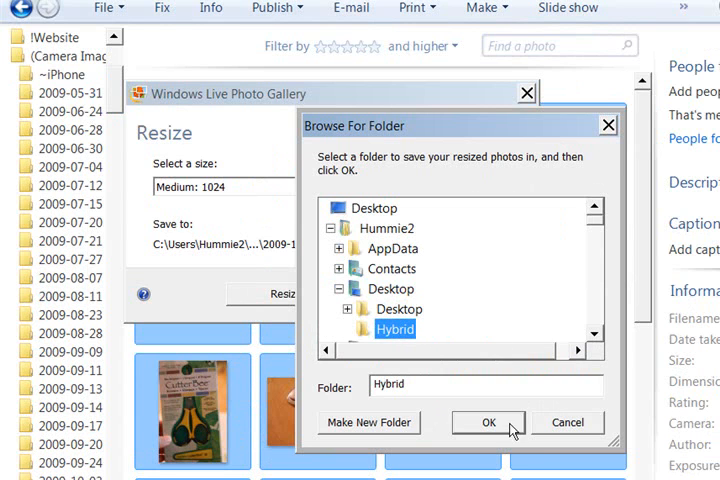
click(488, 422)
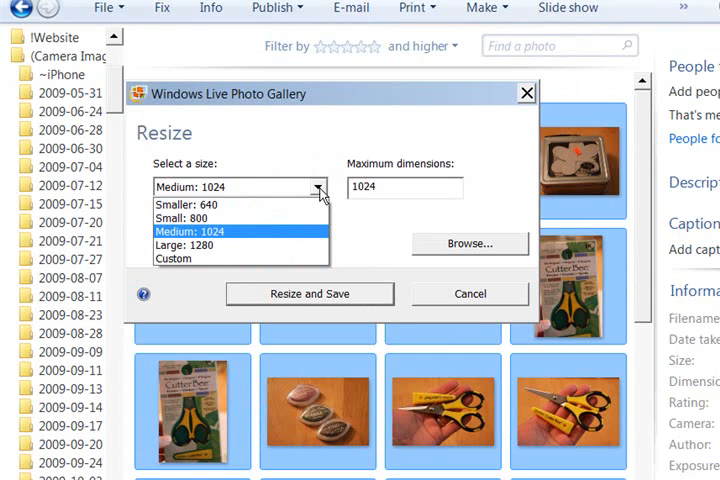
mouse_move(304, 238)
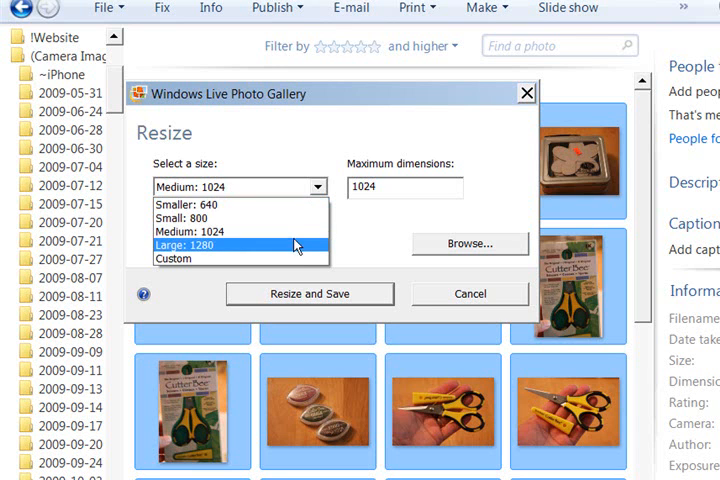
mouse_move(292, 252)
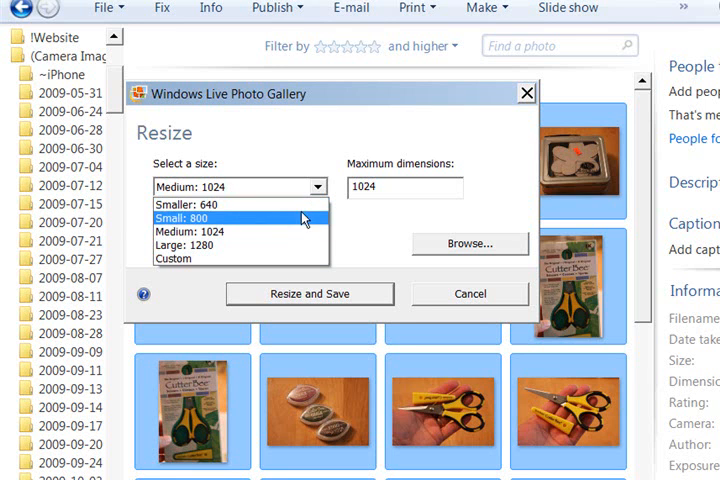
mouse_move(304, 204)
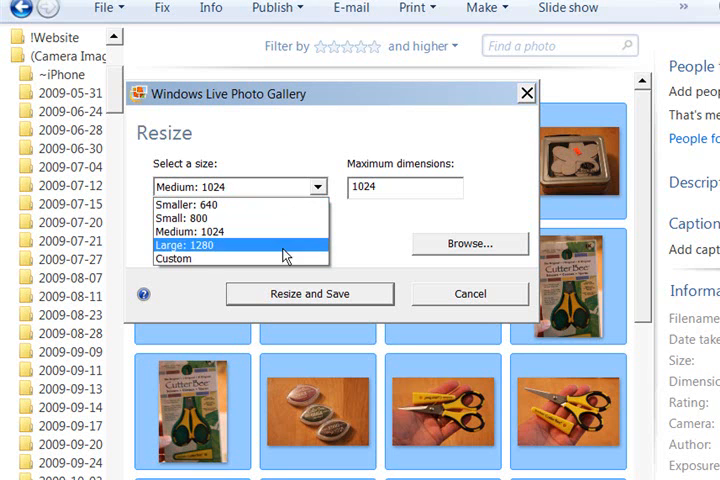
Step: Switch the resize size to Custom with a maximum dimension of 600
click(172, 258)
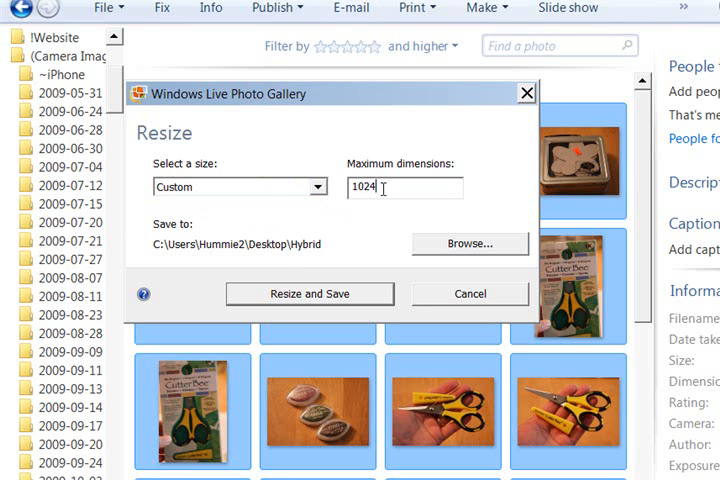
triple_click(404, 188)
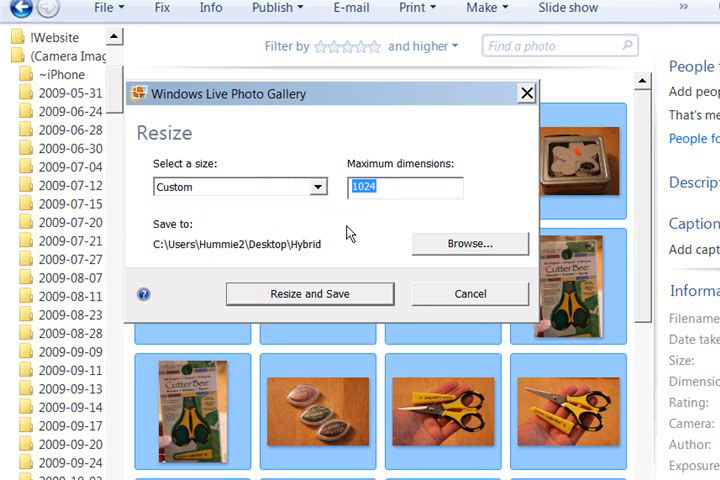
text(600)
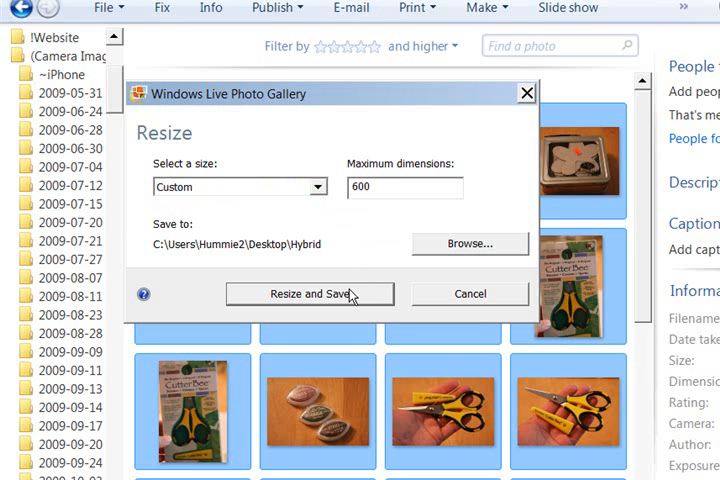
mouse_move(350, 300)
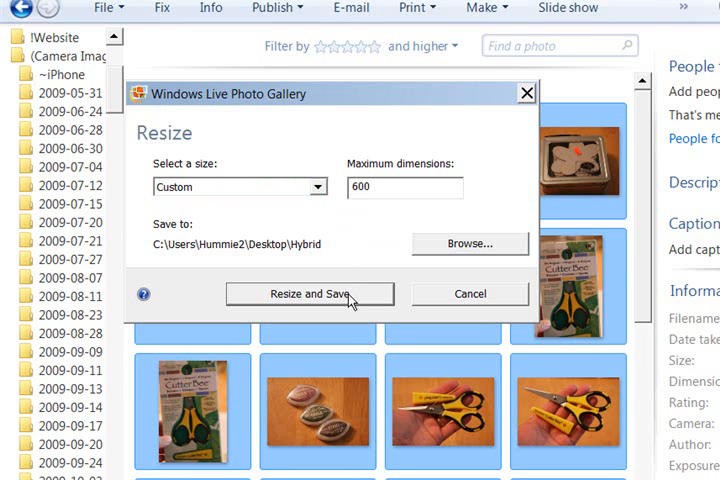
click(310, 292)
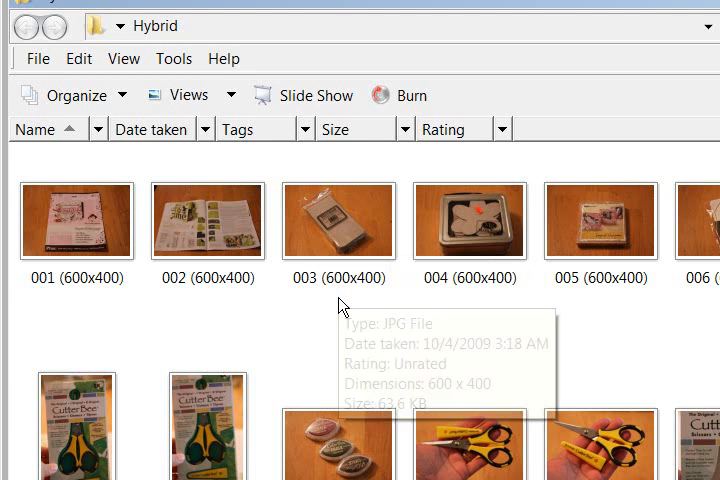
mouse_move(338, 314)
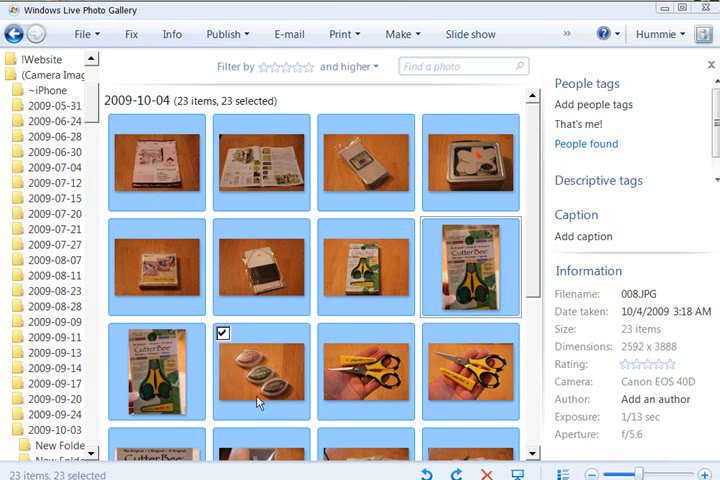
Step: Show the Desktop Hybrid folder's 23 resized photos and select them all for renaming
scroll(down, 3)
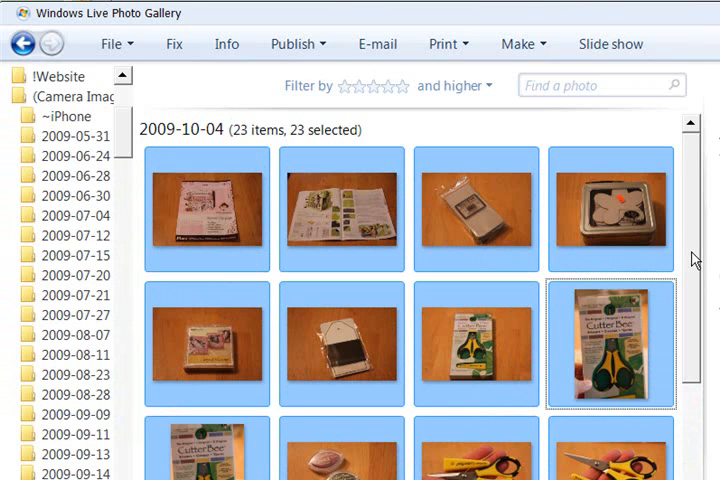
click(156, 162)
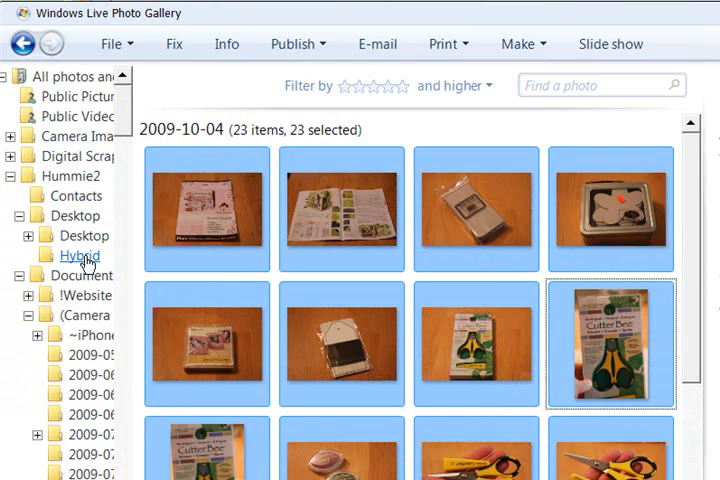
click(80, 256)
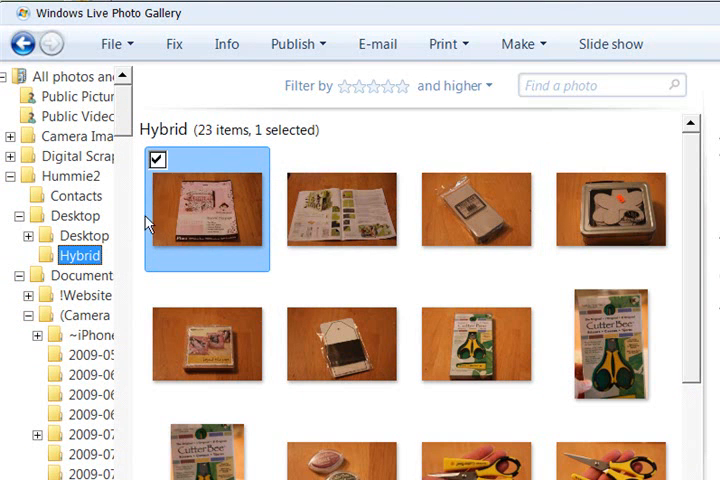
click(340, 210)
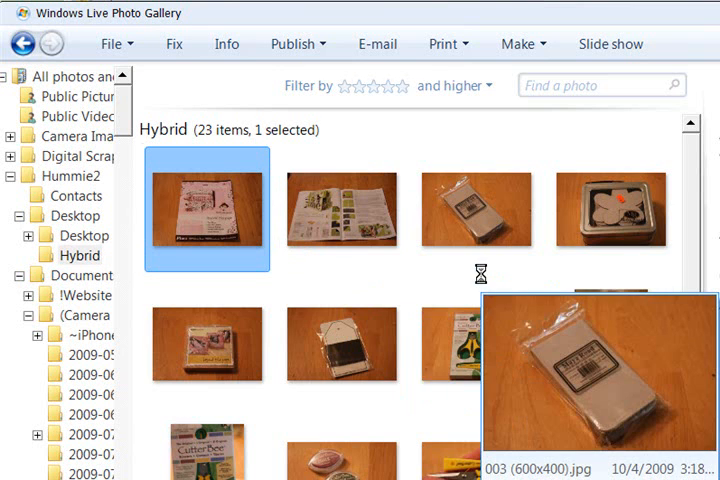
click(112, 44)
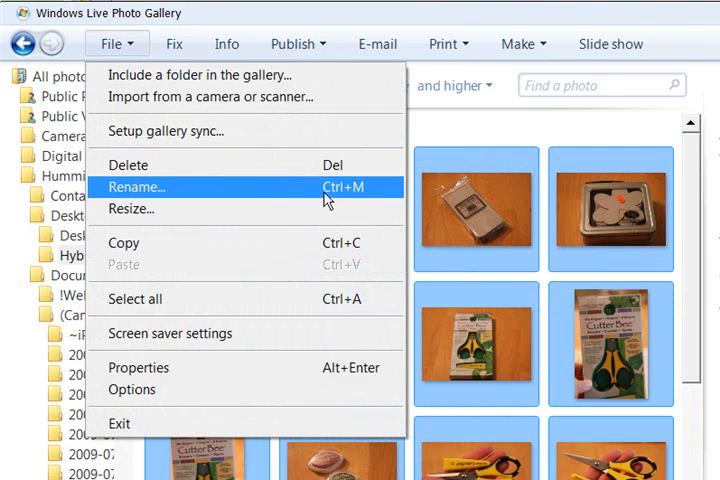
click(136, 188)
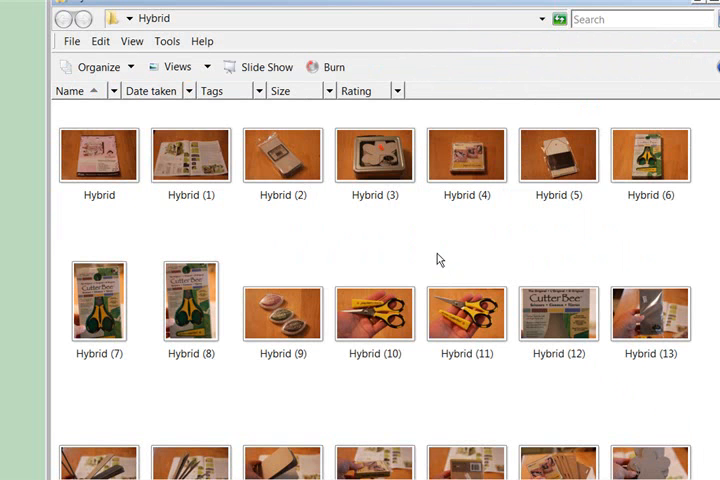
mouse_move(364, 52)
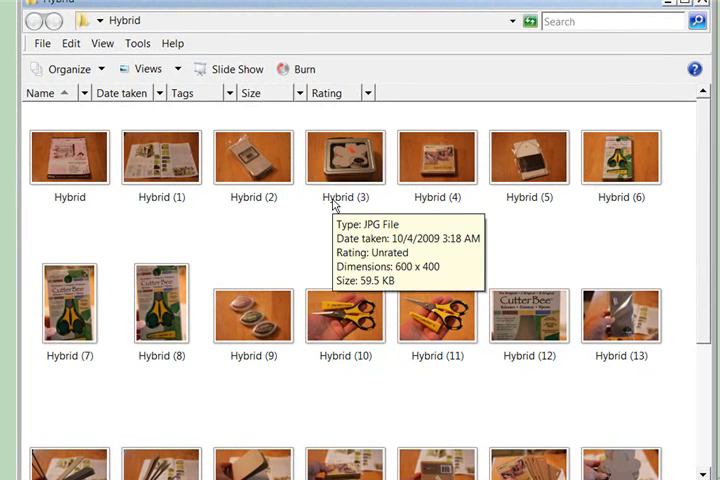
Step: Scroll the Hybrid folder in Explorer to check the renamed 600 x 400 files
scroll(down, 3)
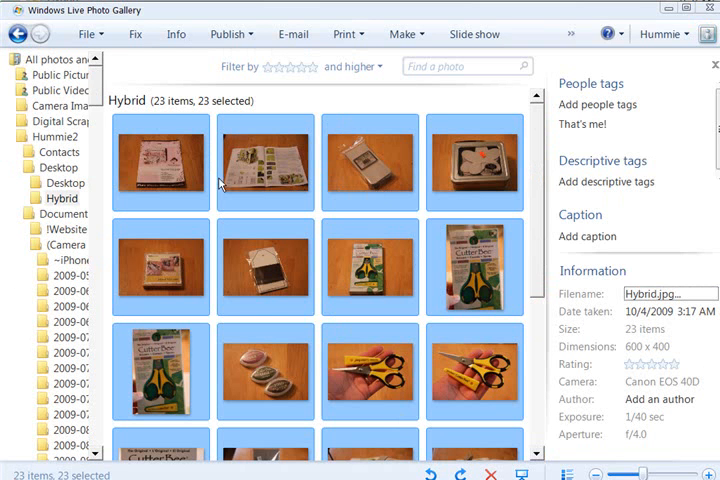
Step: Open the first Hybrid photo in Fix view with its exposure adjustments showing
click(160, 164)
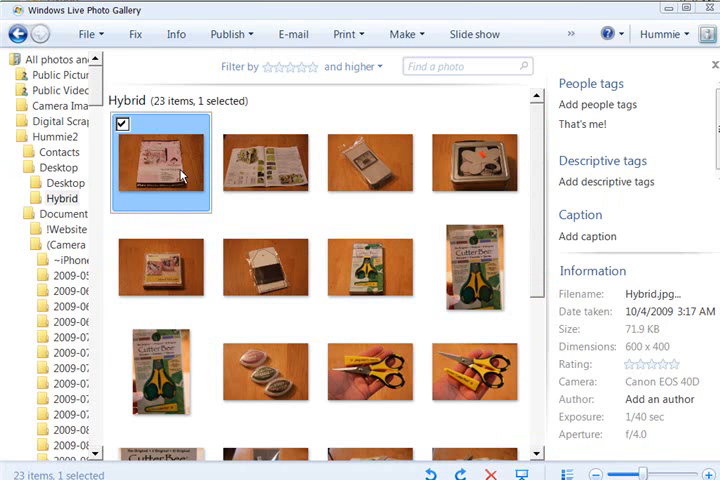
double_click(160, 162)
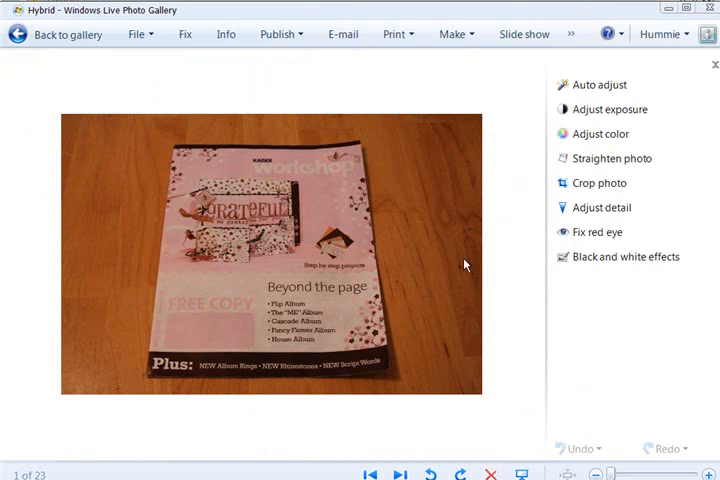
click(608, 108)
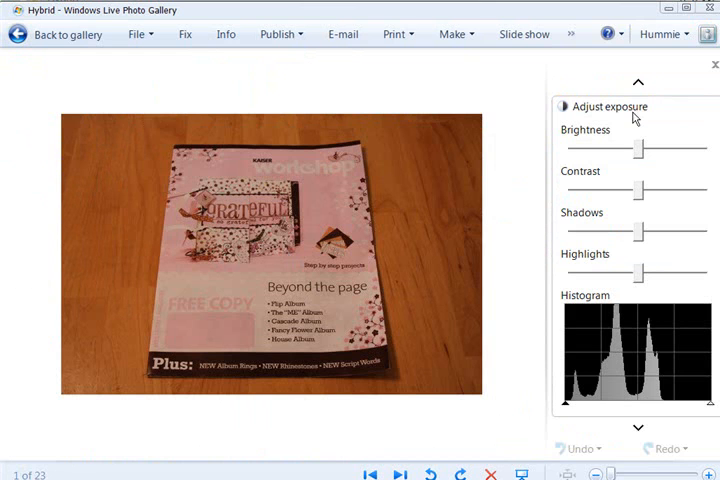